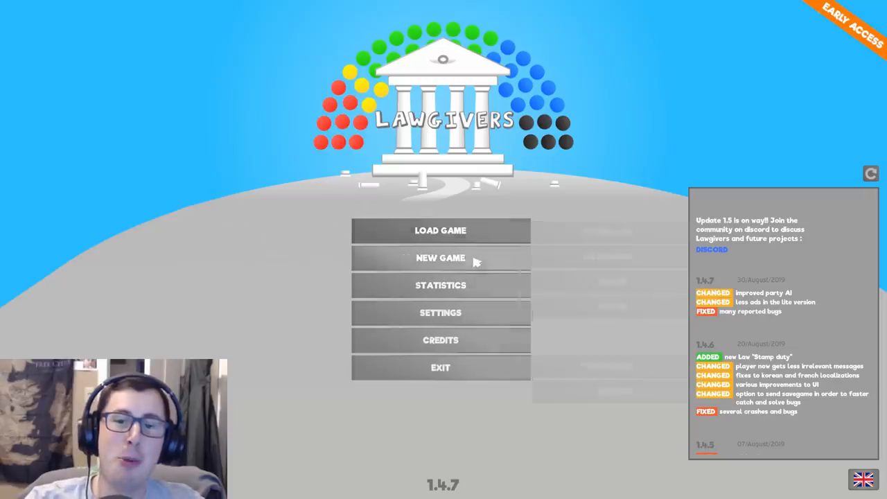
Start a new Standard game from the main menu
click(441, 258)
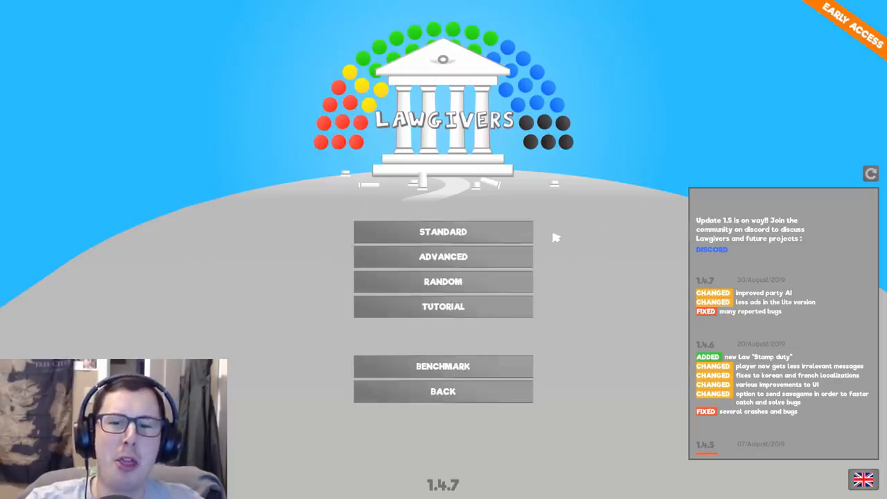
mouse_move(461, 231)
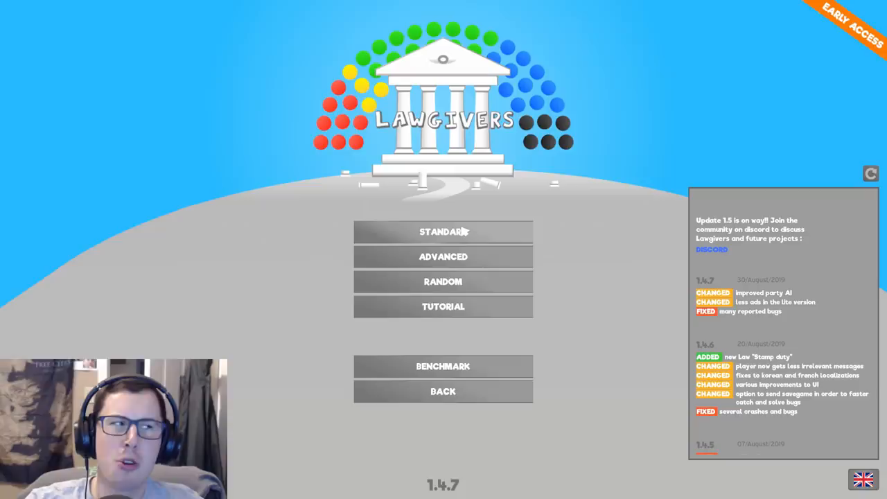
mouse_move(463, 236)
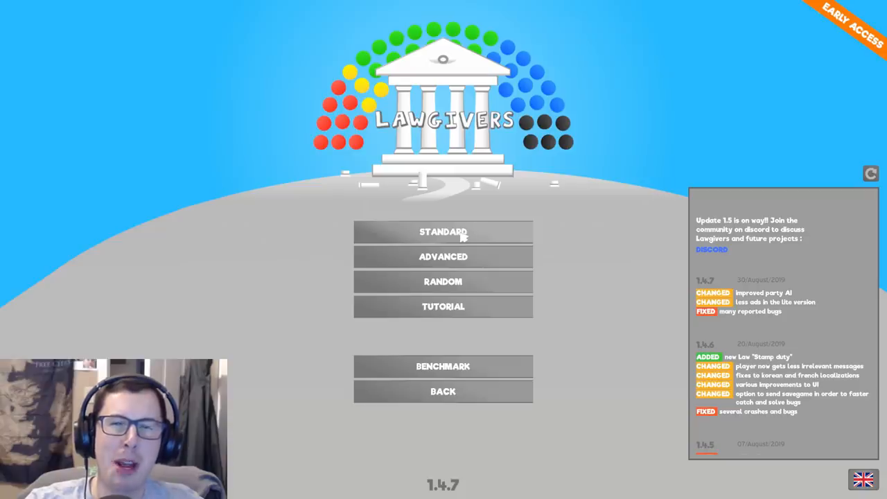
click(444, 391)
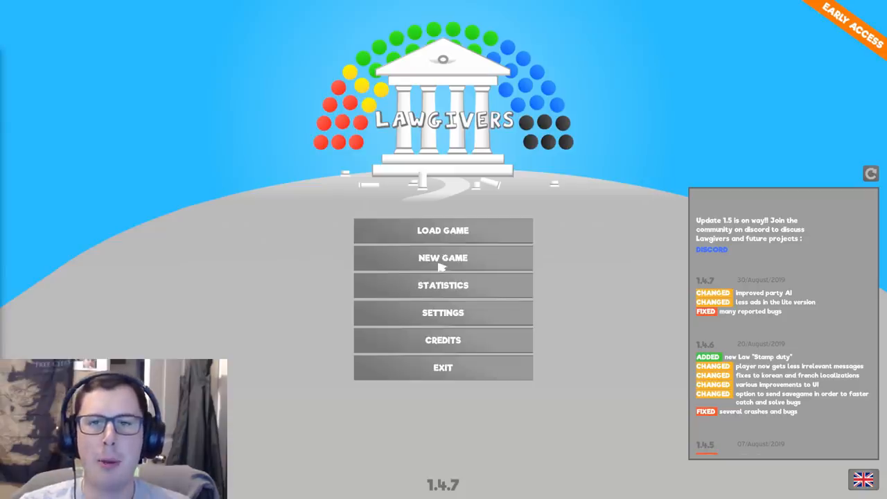
click(443, 257)
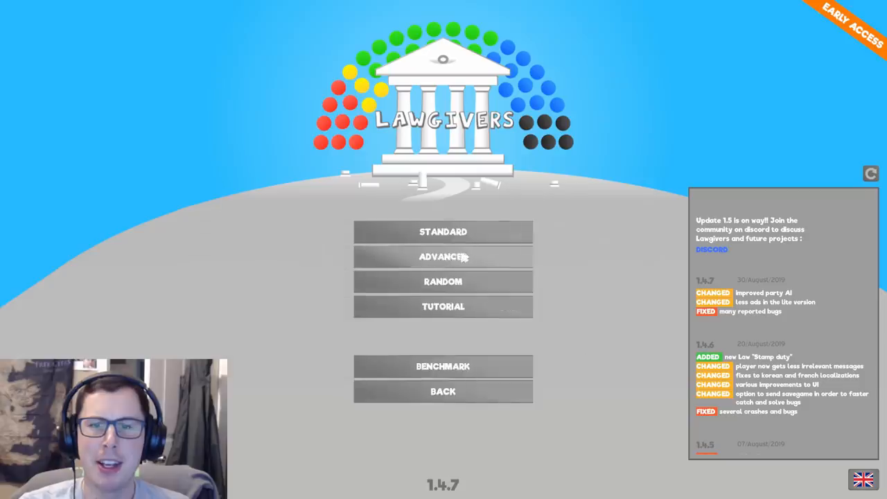
click(444, 232)
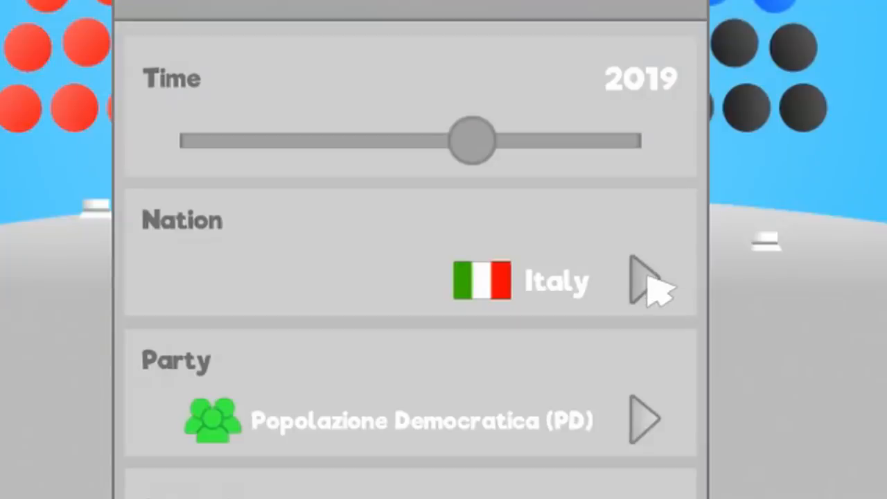
Choose United Kingdom as the nation from the country list
click(644, 280)
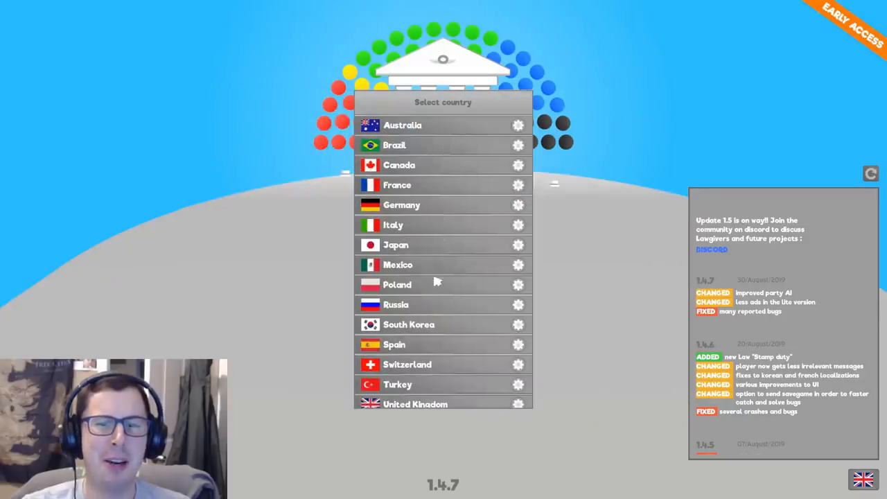
click(414, 405)
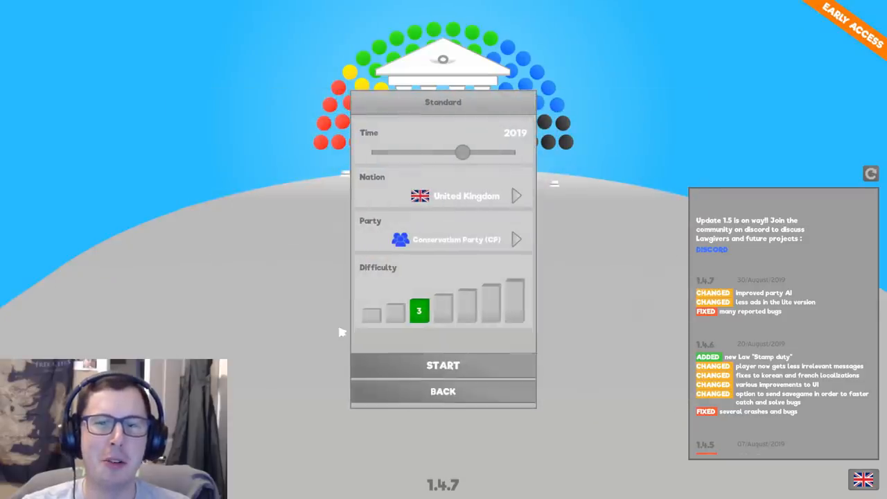
Create custom green party Baldies Unite (BU) and assign its ideology points
click(447, 239)
text(Baldies Unite)
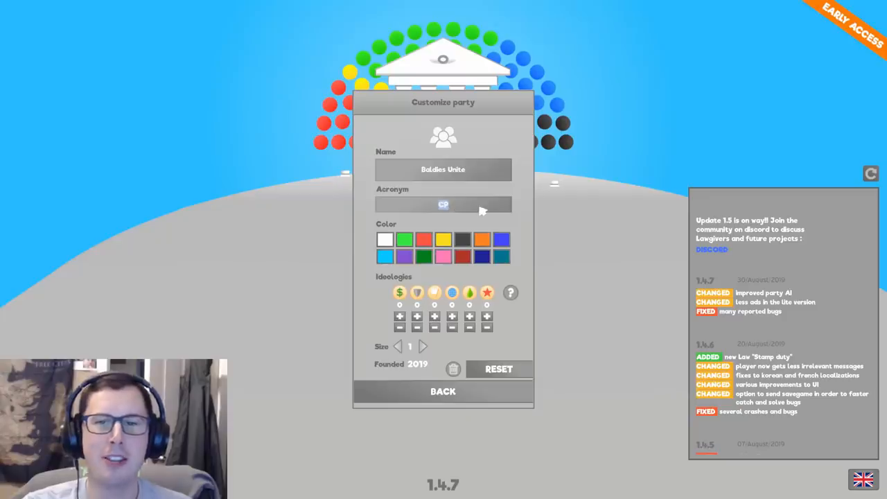
text(BO)
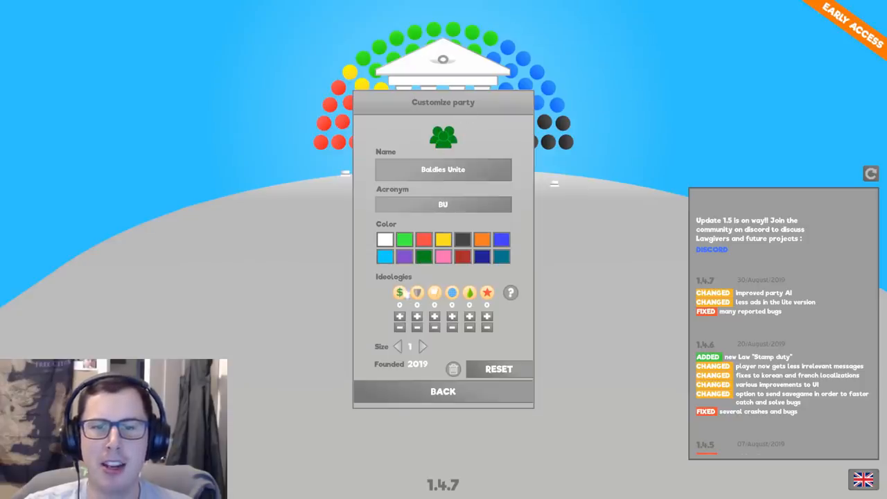
click(511, 291)
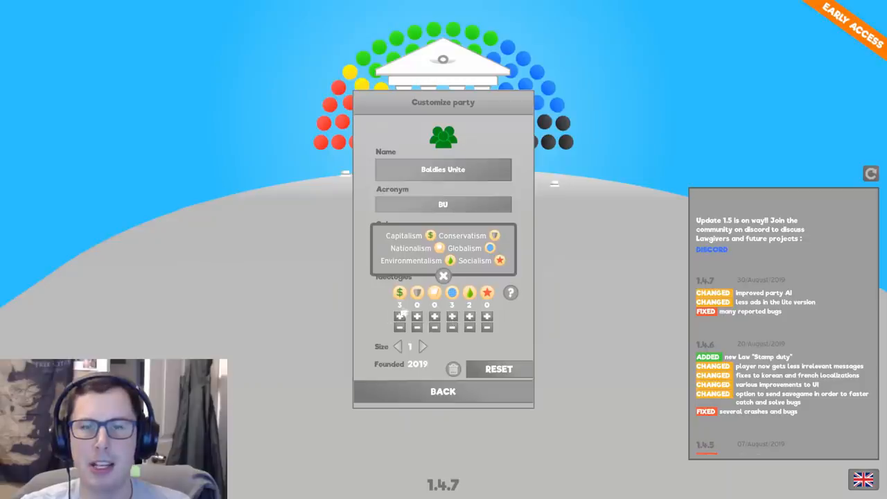
click(469, 316)
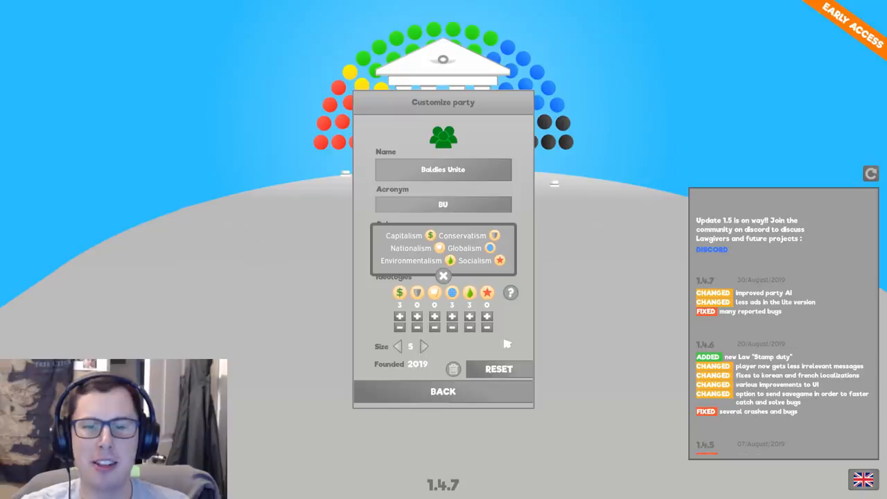
mouse_move(460, 284)
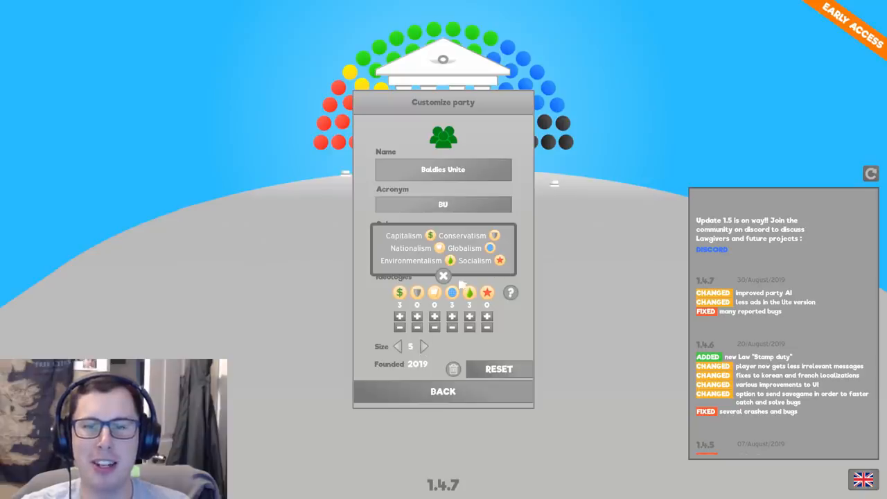
click(443, 276)
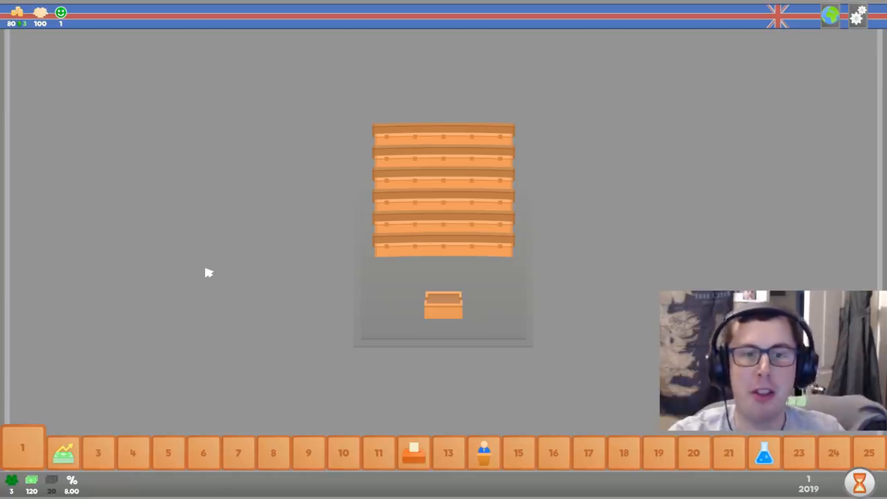
mouse_move(524, 169)
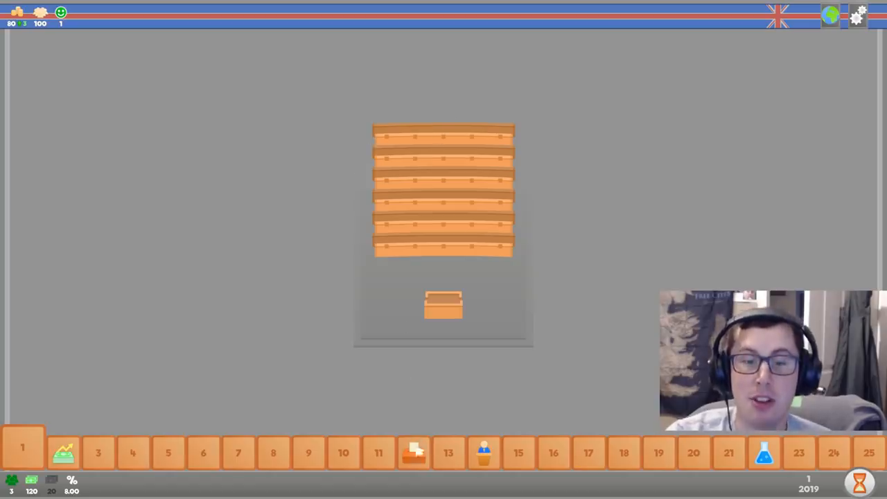
List the party's turn-1 events: Protest and Flyer distribution
click(413, 452)
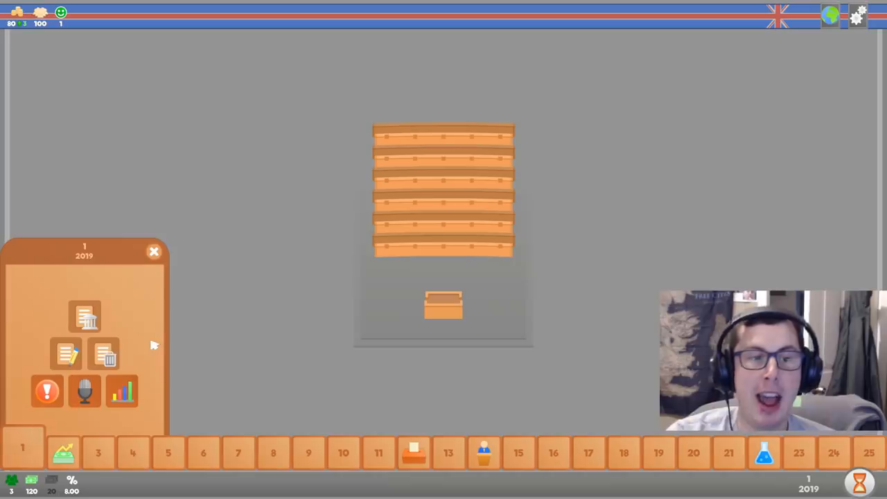
click(48, 391)
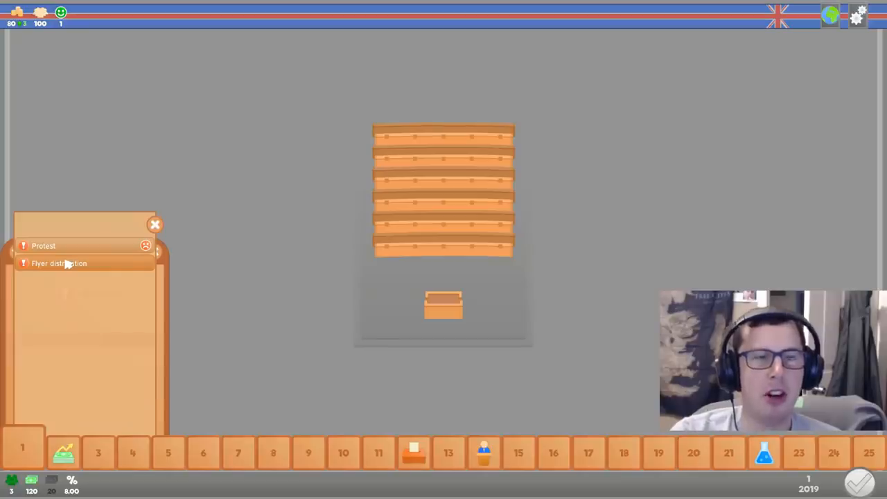
Arrange a flyer distribution with its duration and order a voting-intention poll
click(58, 264)
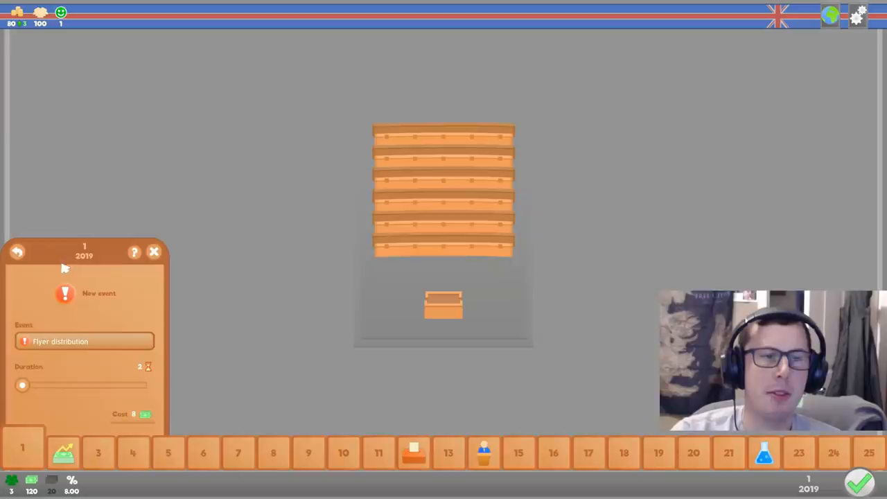
drag(23, 386, 145, 386)
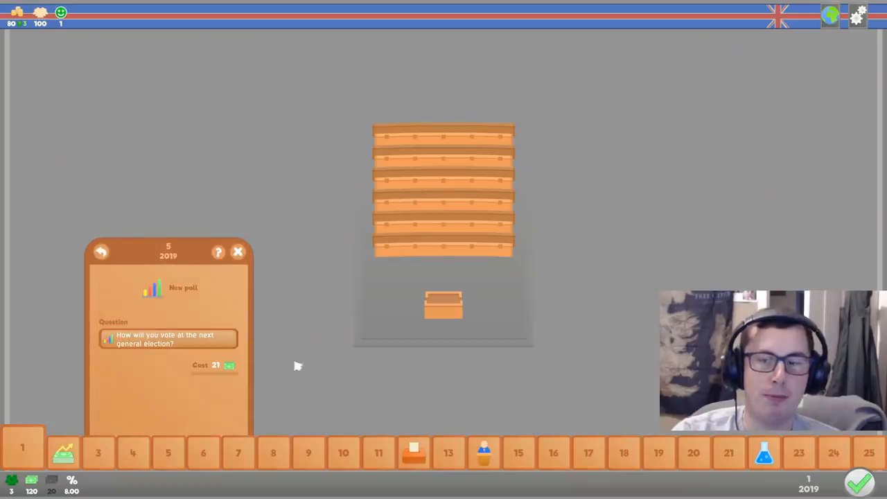
click(22, 446)
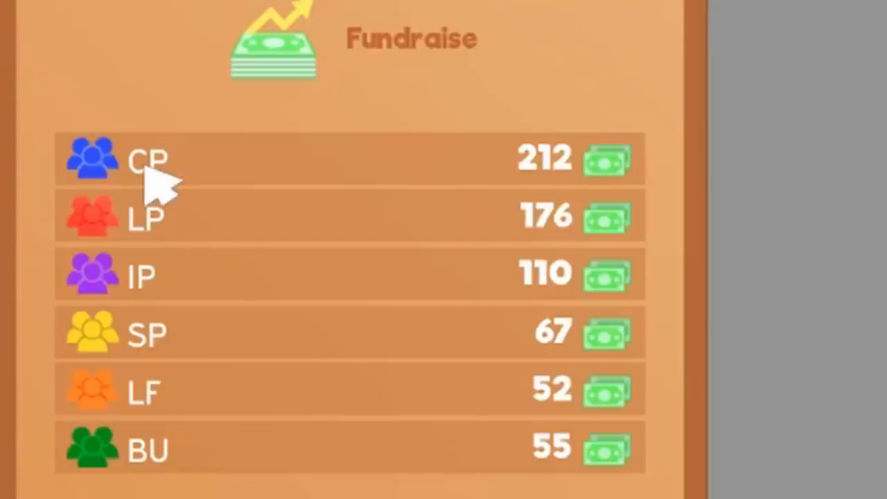
mouse_move(506, 159)
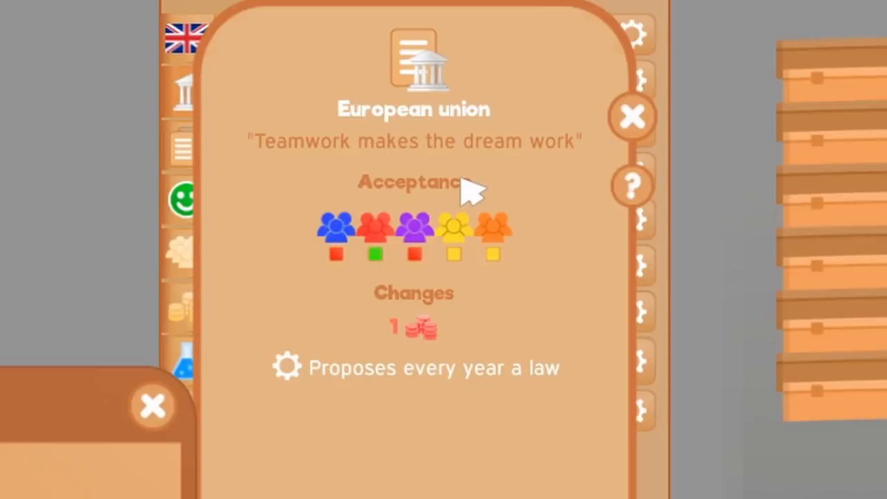
click(633, 116)
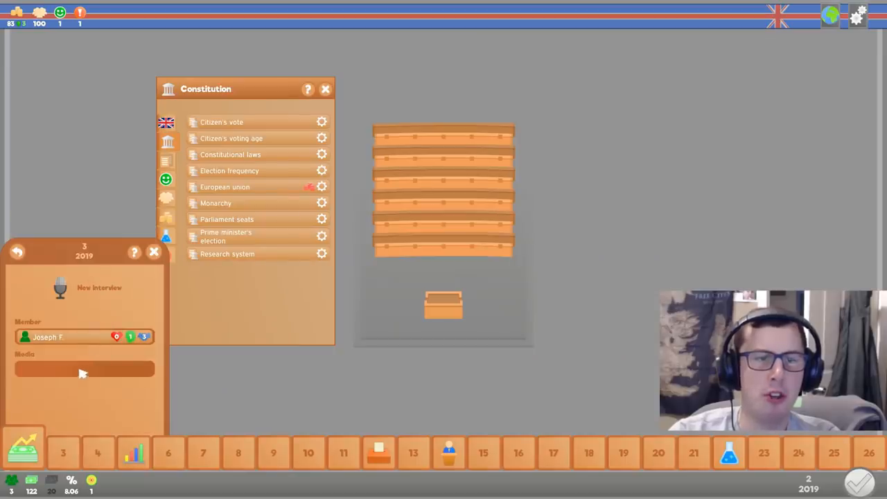
click(83, 369)
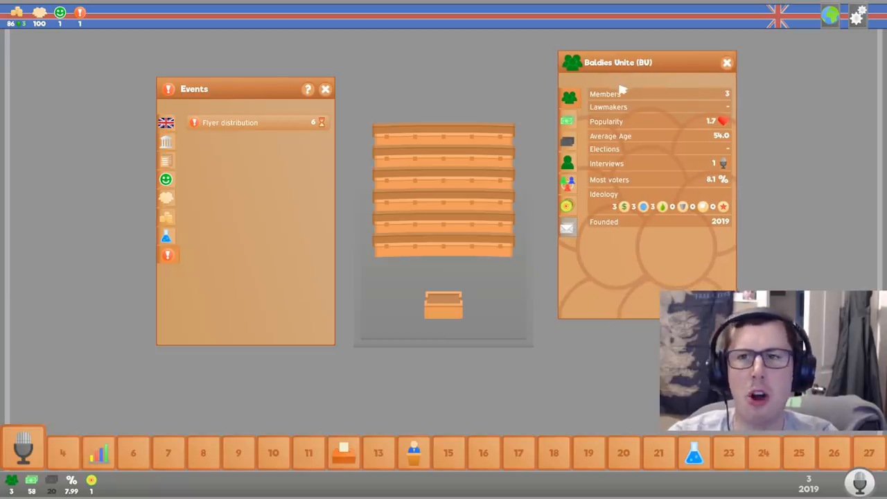
click(569, 97)
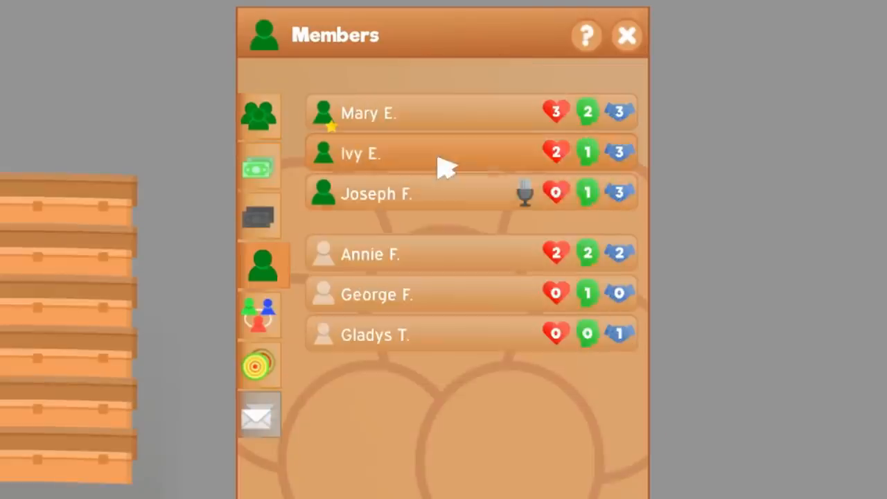
mouse_move(457, 146)
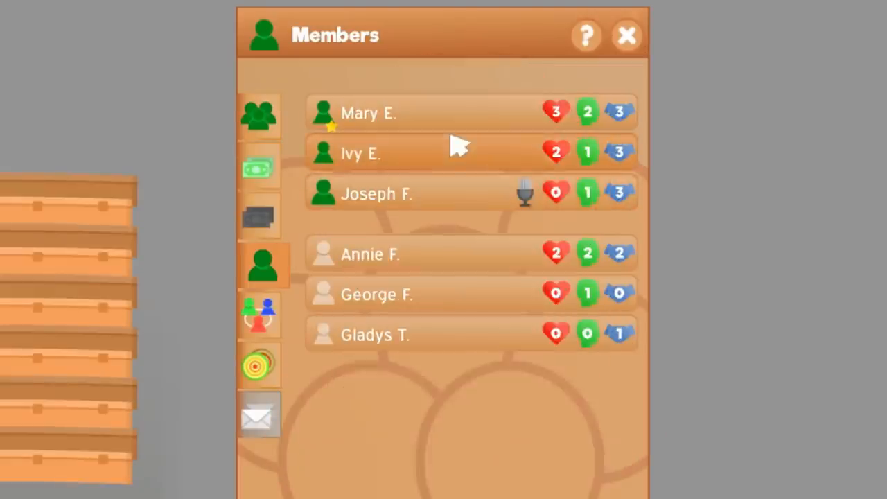
click(369, 113)
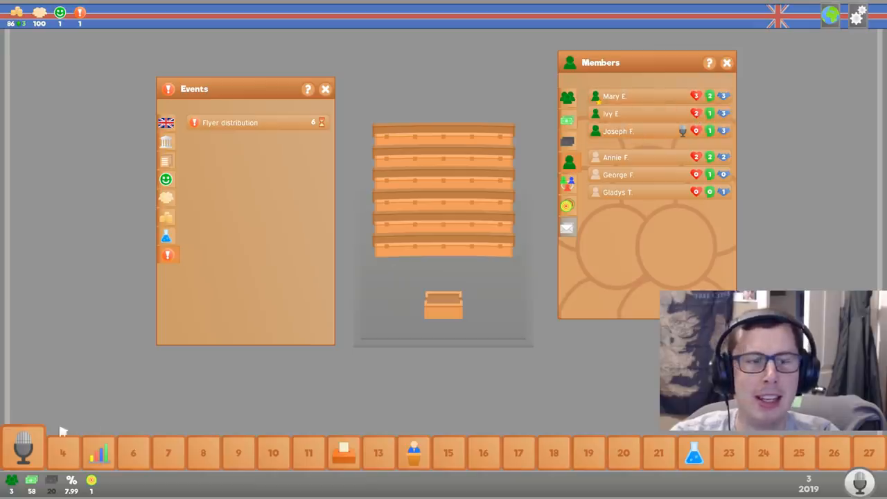
Carry out the interview talking badly about the Conservative Party
click(22, 446)
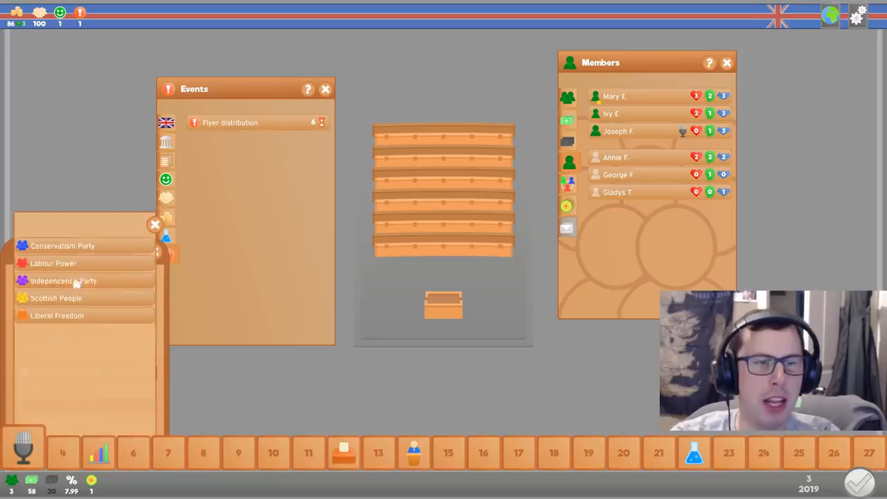
click(63, 245)
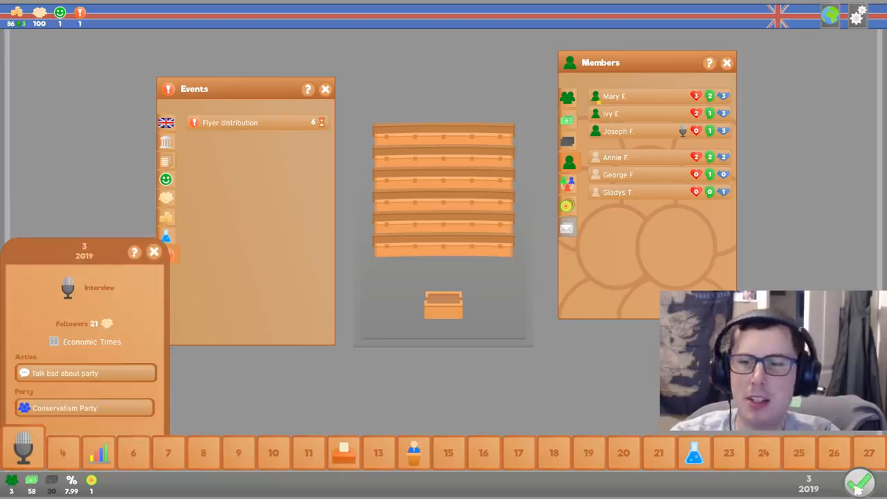
click(154, 253)
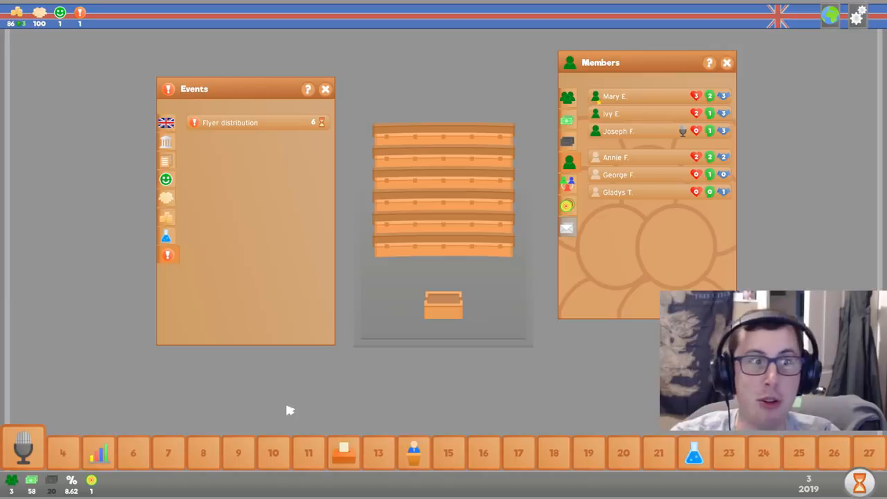
mouse_move(280, 412)
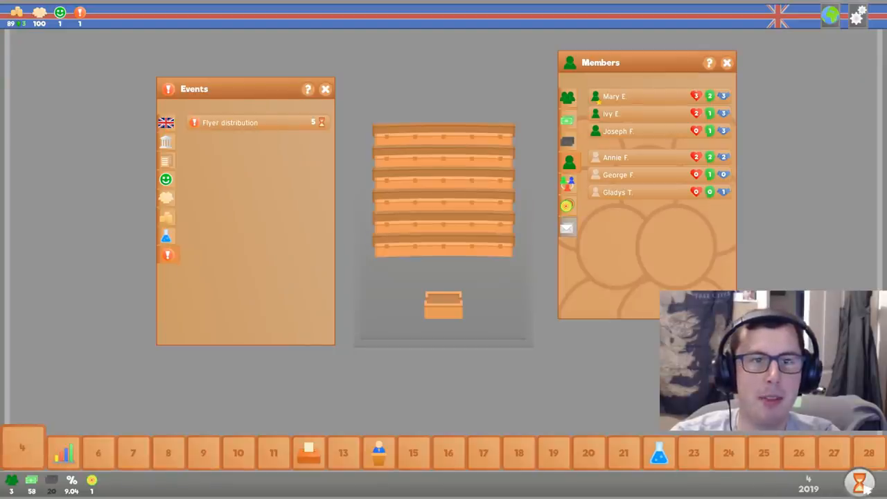
Review the Budget and Money overview, then advance to turn 5
click(166, 180)
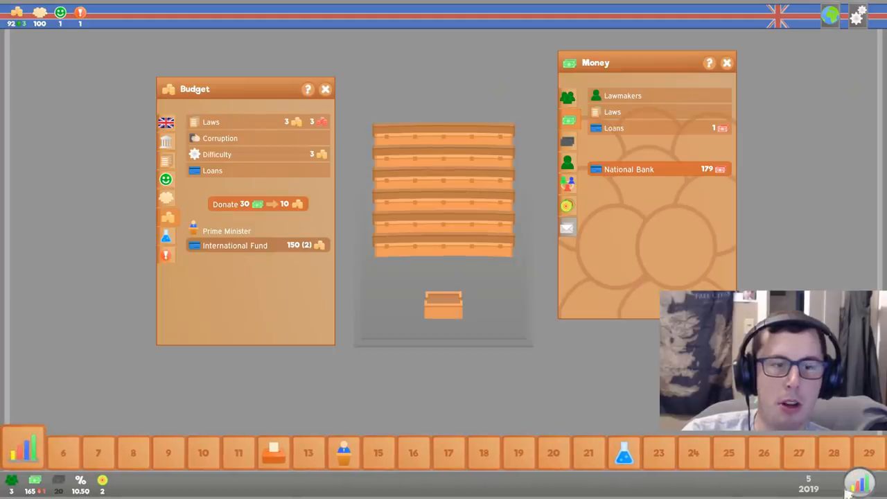
click(22, 451)
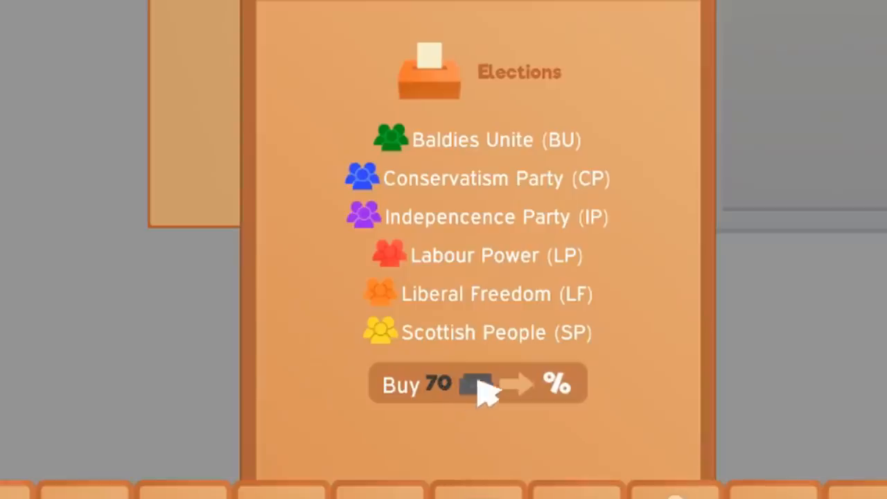
mouse_move(474, 382)
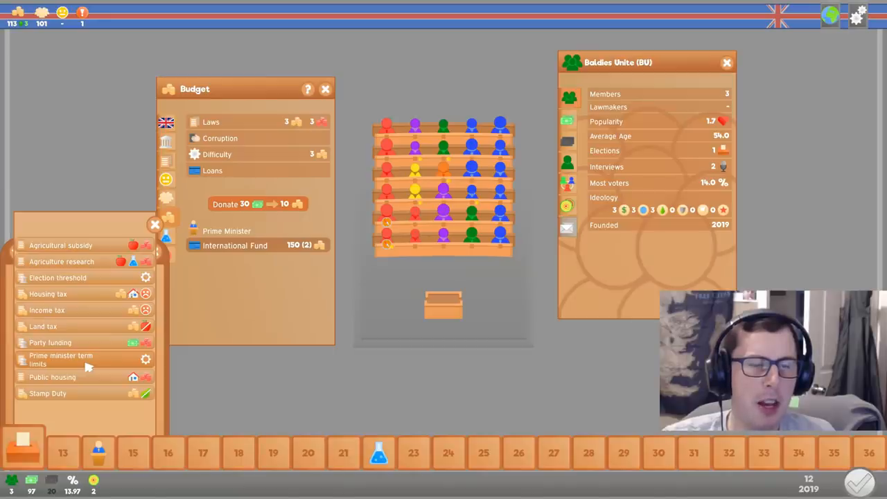
Put the Prime minister term limits bill to a vote and repeatedly approve it
click(61, 359)
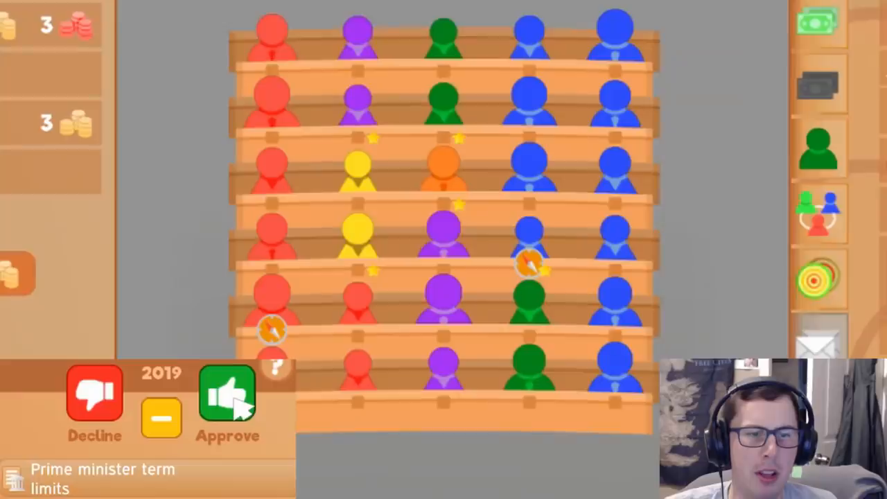
click(227, 390)
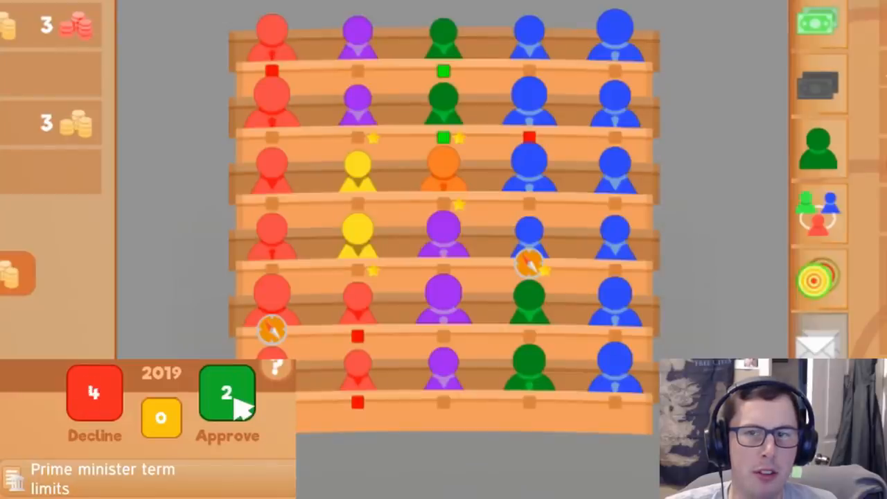
click(227, 394)
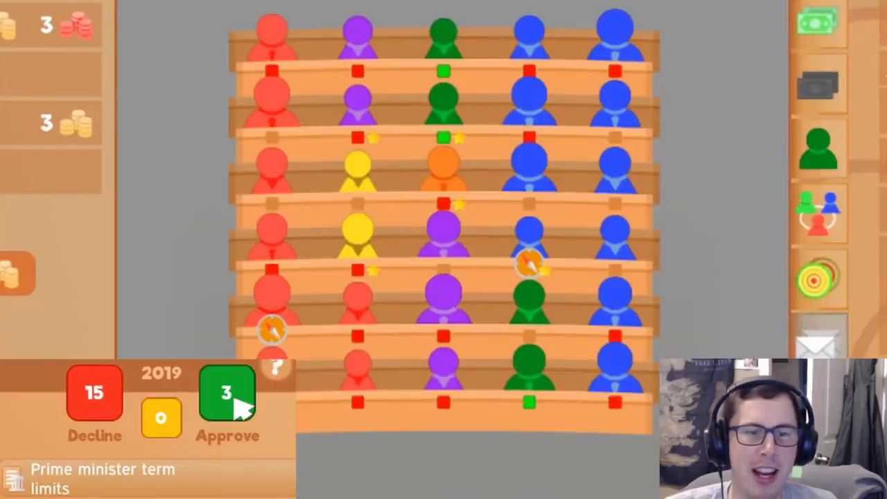
click(227, 391)
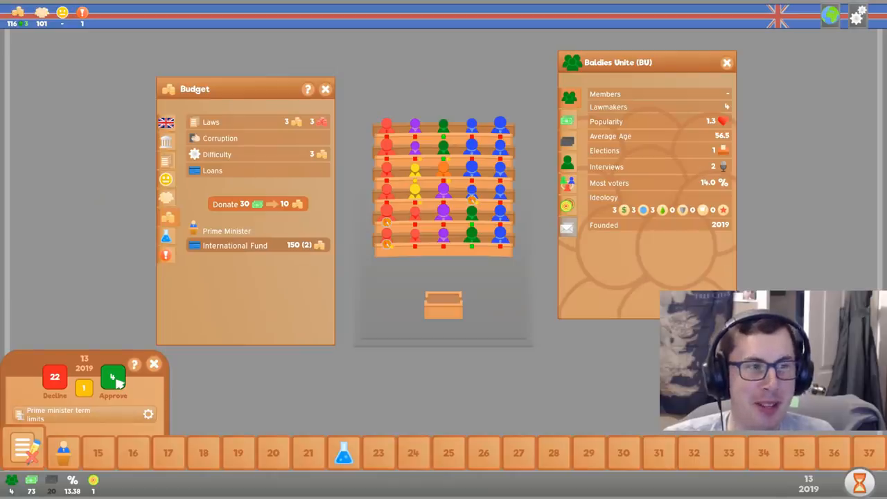
click(113, 380)
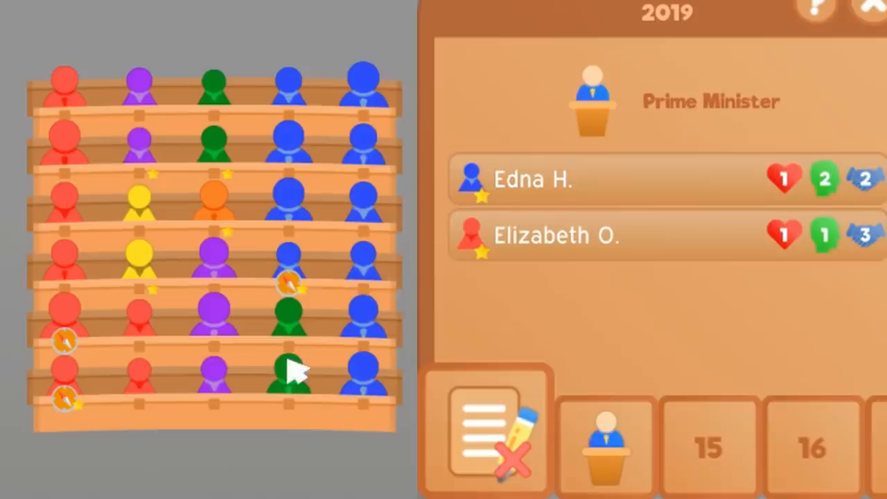
mouse_move(354, 125)
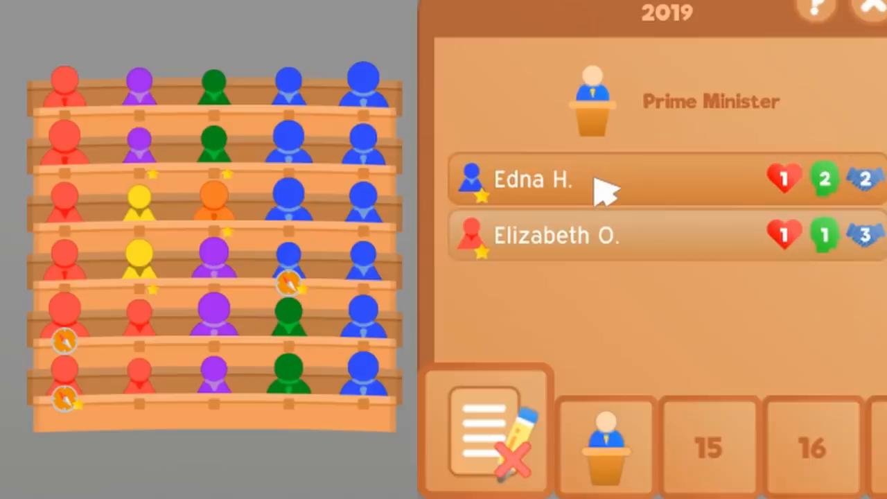
click(534, 178)
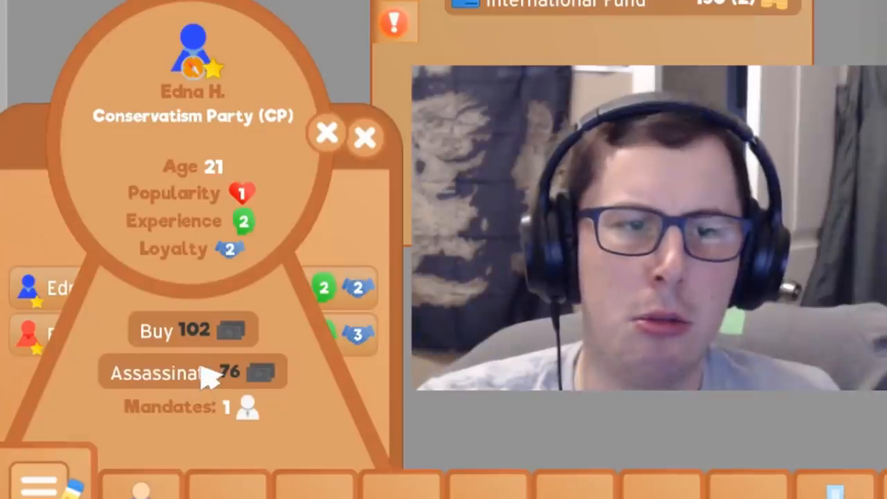
mouse_move(210, 416)
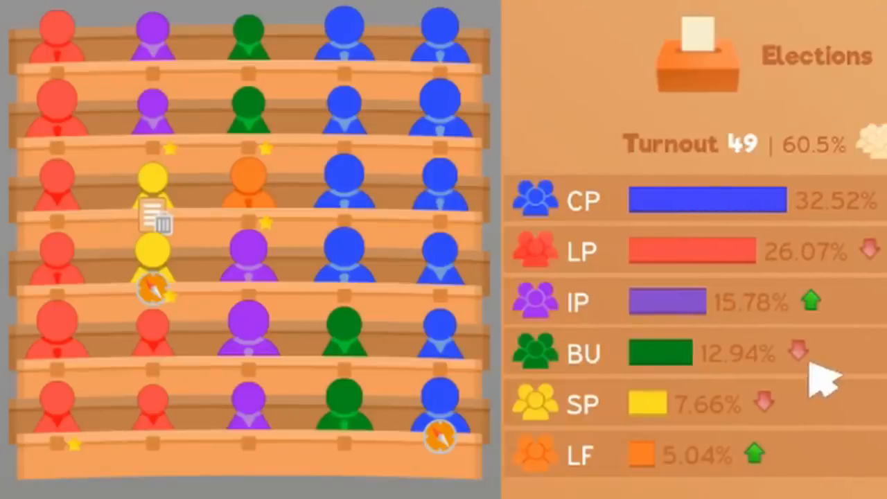
mouse_move(832, 360)
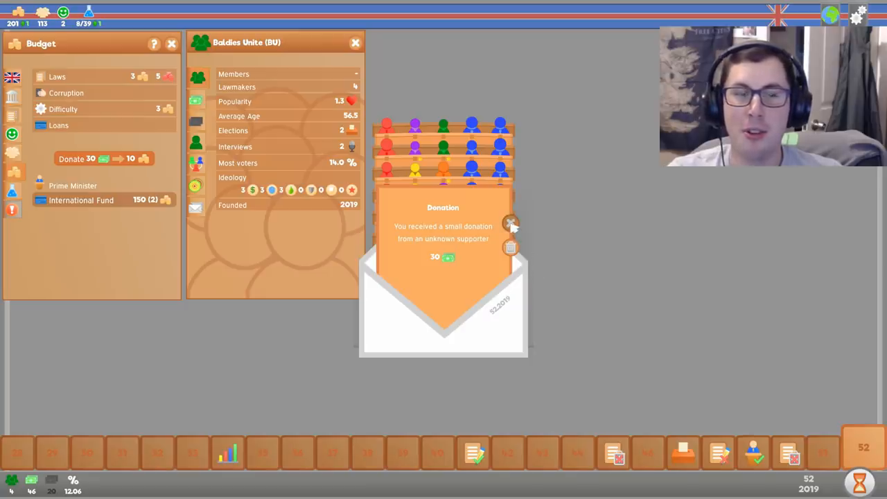
Accept the small donation and buy 70 worth of vote percentage
click(510, 222)
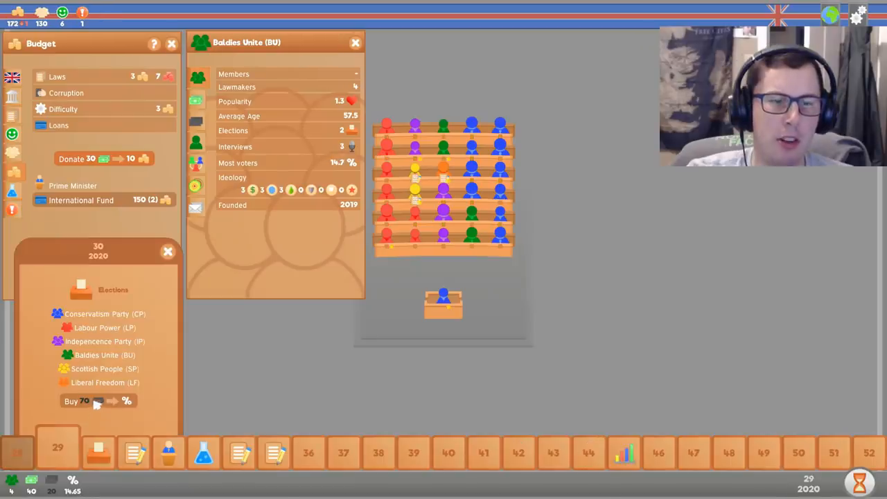
click(355, 41)
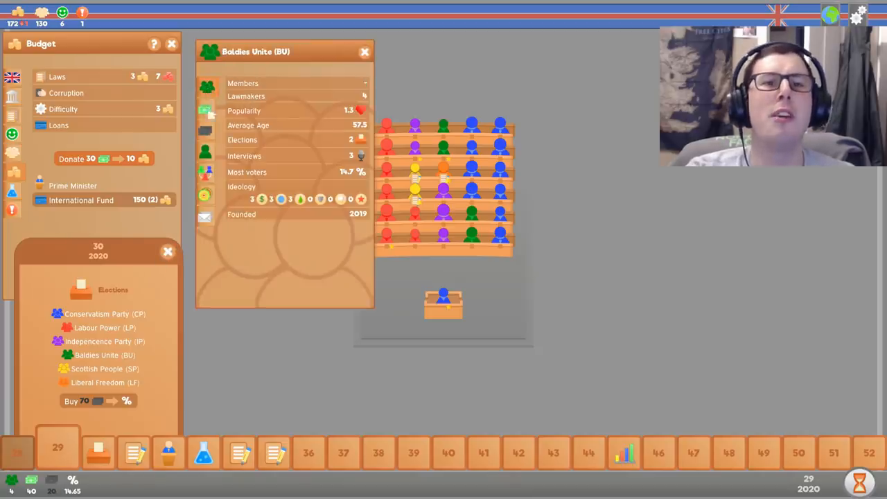
click(206, 172)
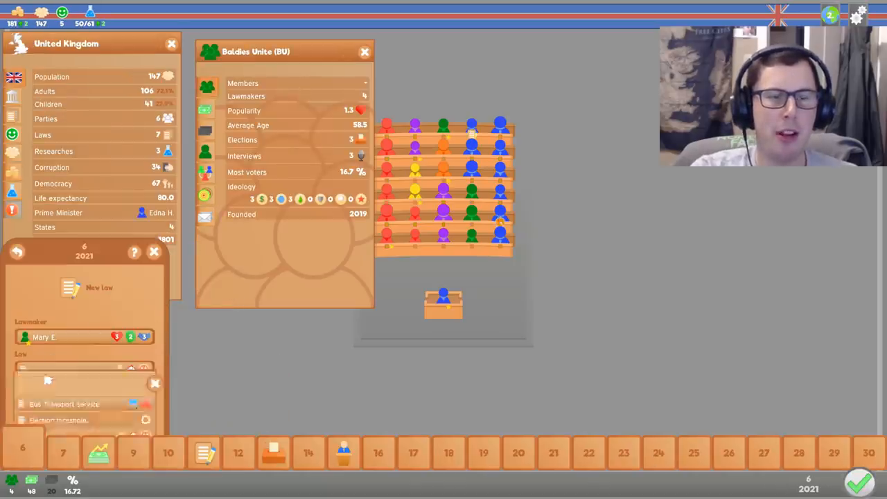
Propose the Bus Transport service law after reviewing its details and vote to approve it
click(65, 405)
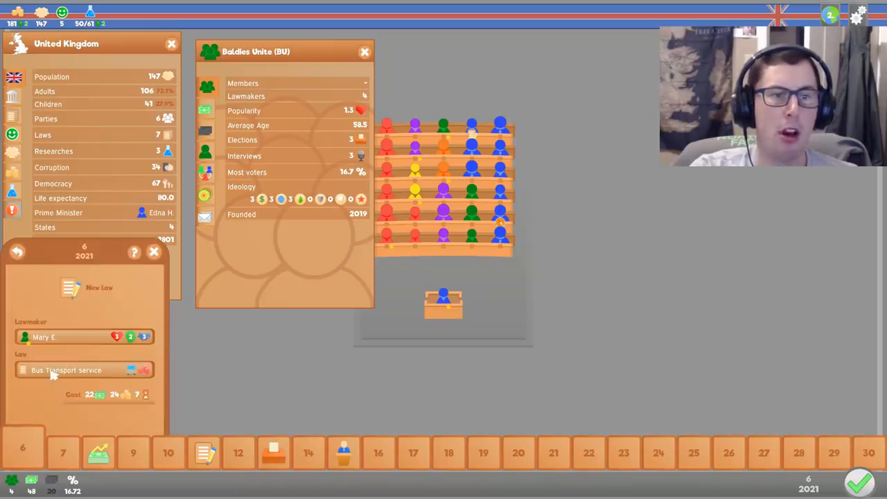
click(67, 369)
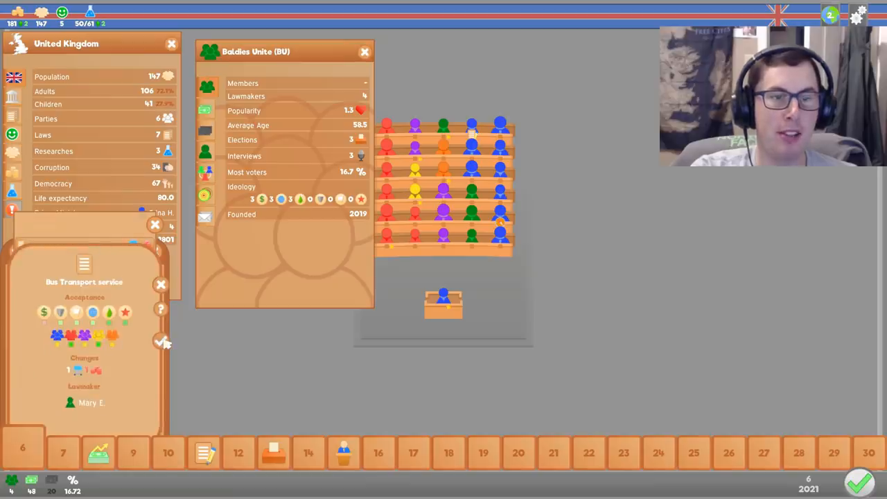
click(163, 341)
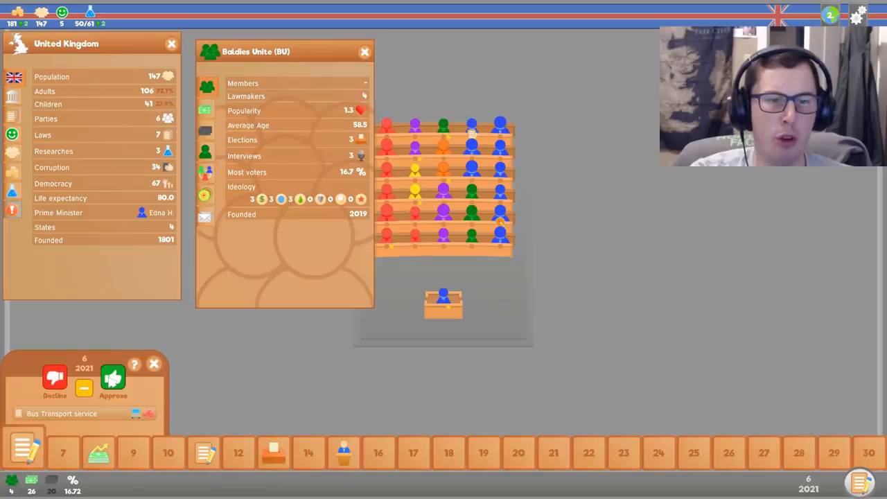
click(112, 378)
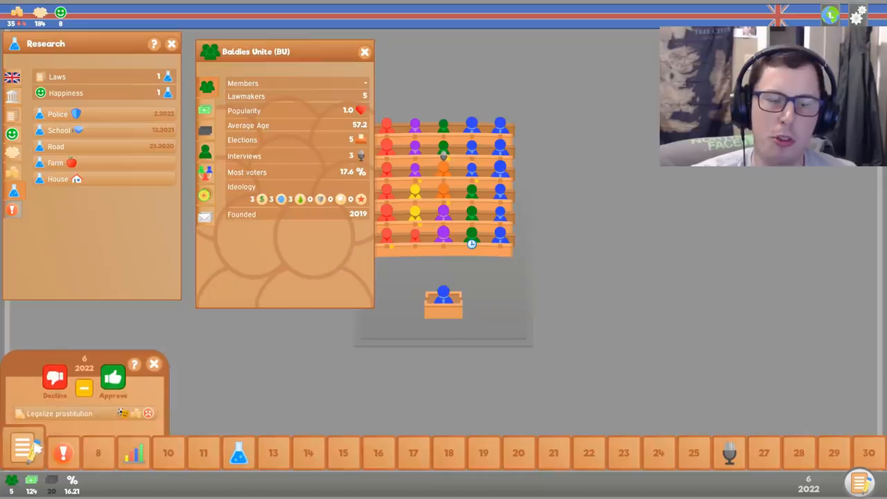
Review Legalize prostitution, cast repeated approve votes, then vote on the Public libraries bill
click(59, 413)
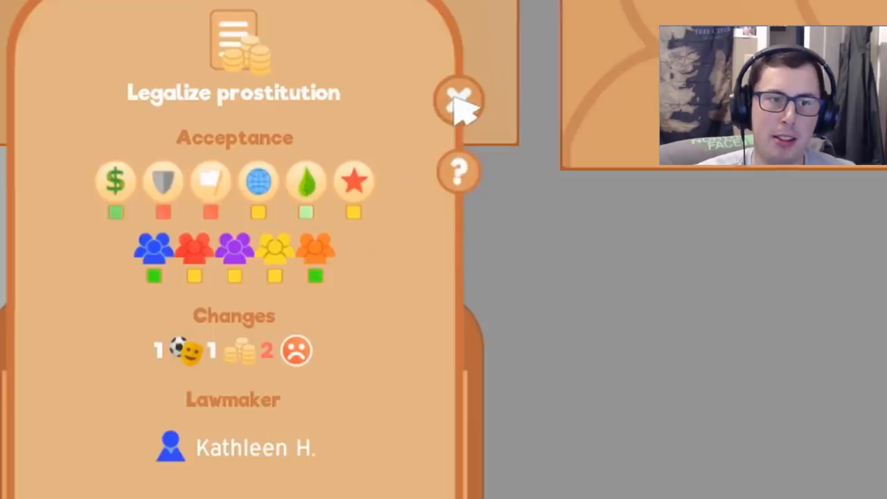
click(457, 97)
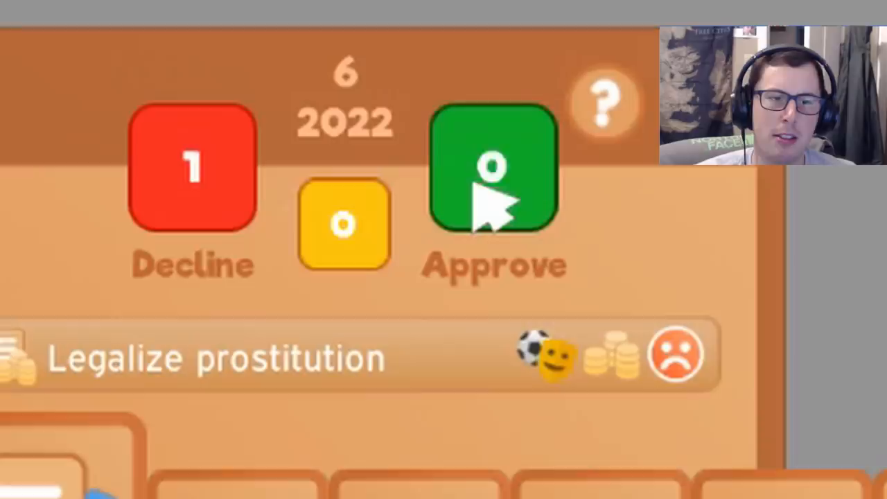
click(494, 166)
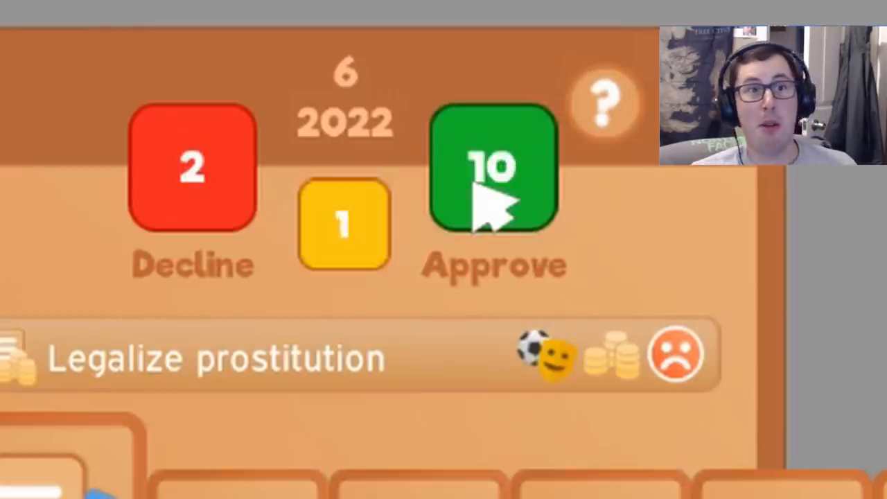
click(493, 168)
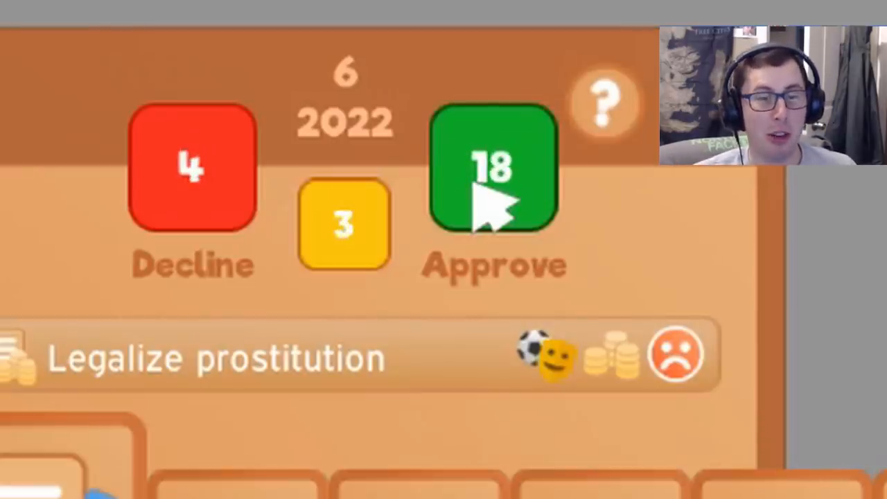
click(493, 169)
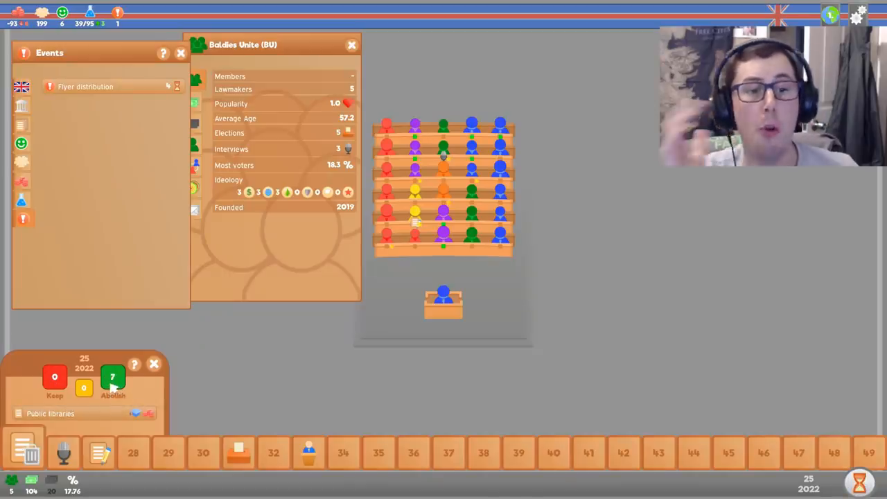
click(112, 377)
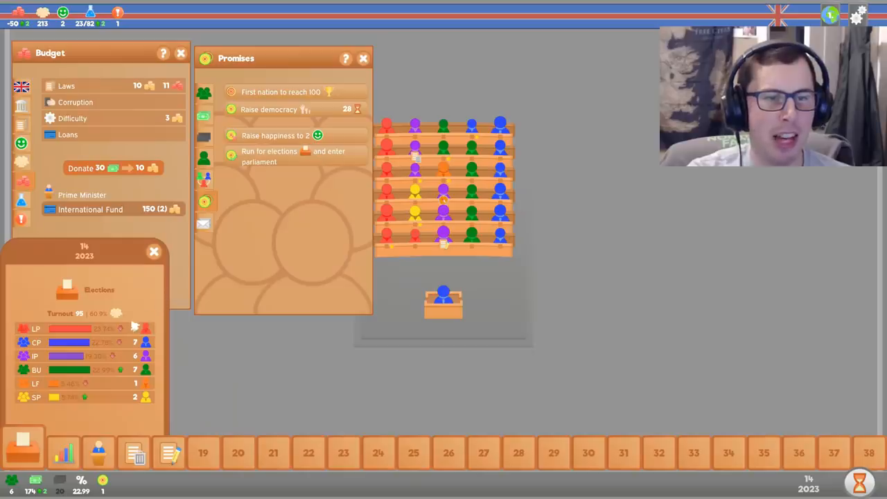
Dismiss the election results so the Prime Minister vote can proceed
click(152, 251)
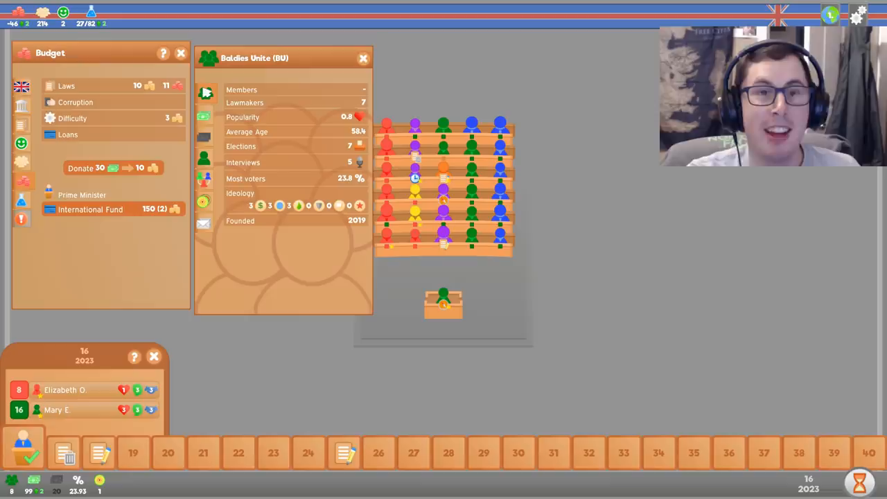
mouse_move(298, 239)
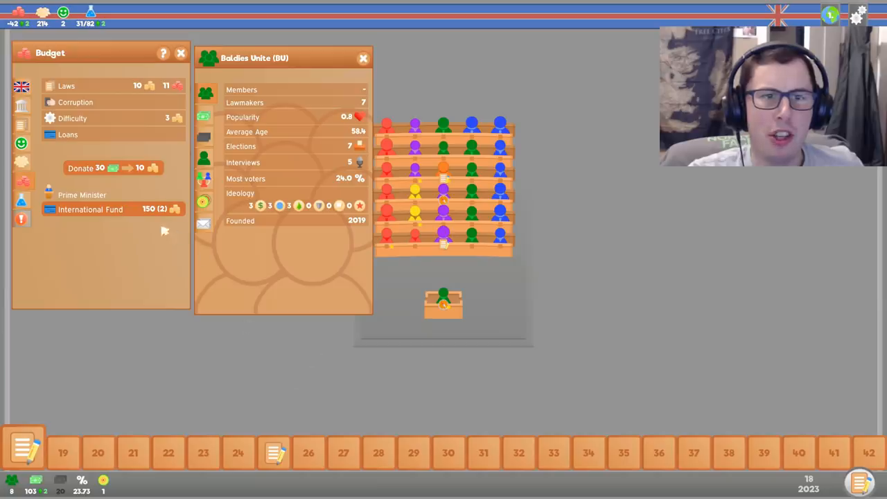
Submit a Parliament seats law change raising the count to 40 seats
click(444, 303)
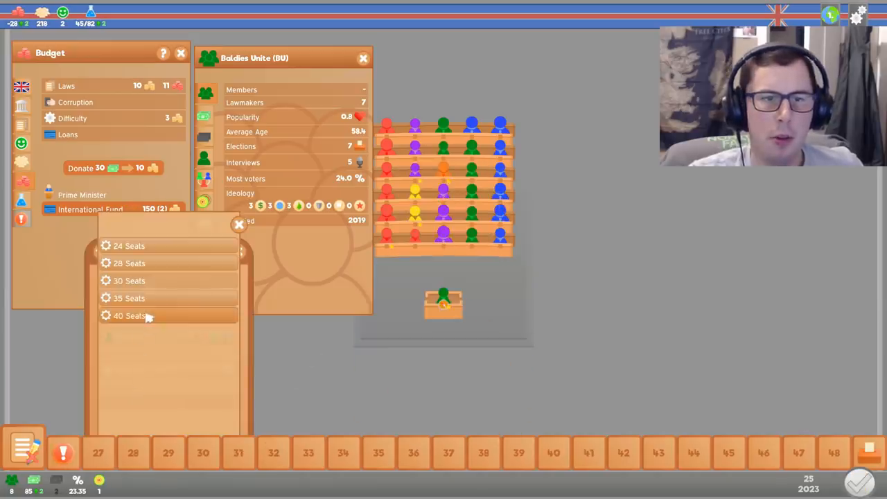
click(129, 316)
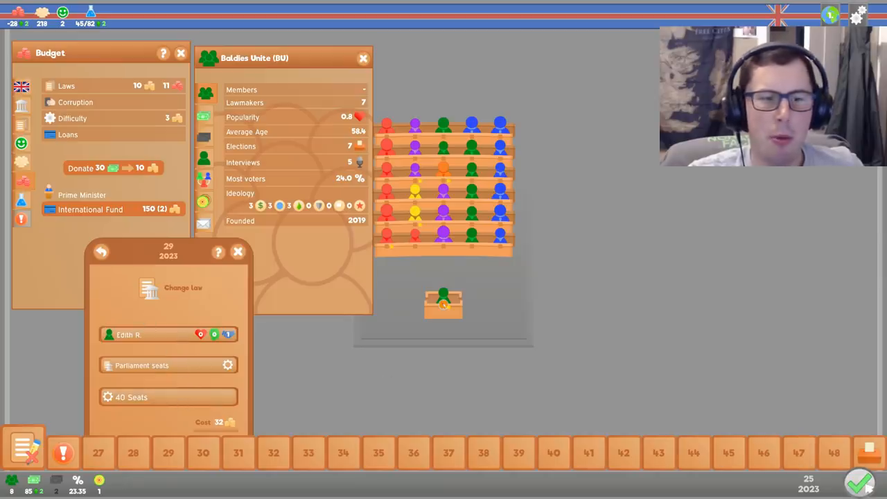
click(238, 251)
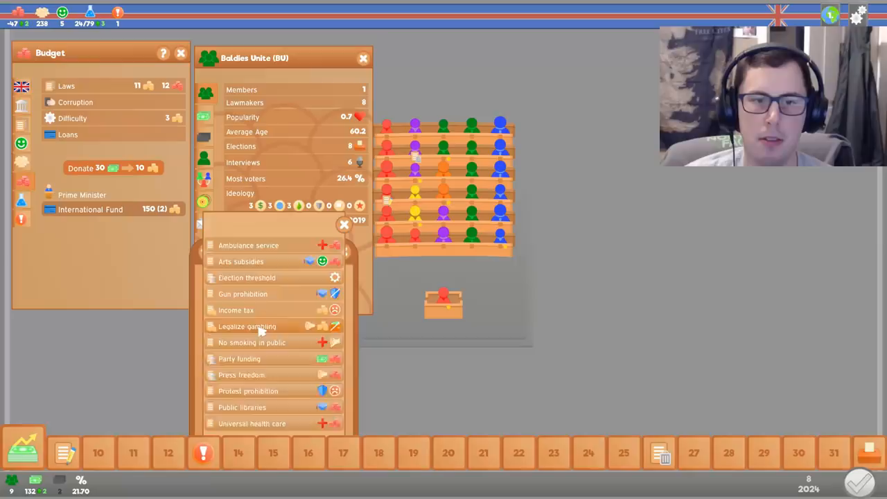
click(247, 327)
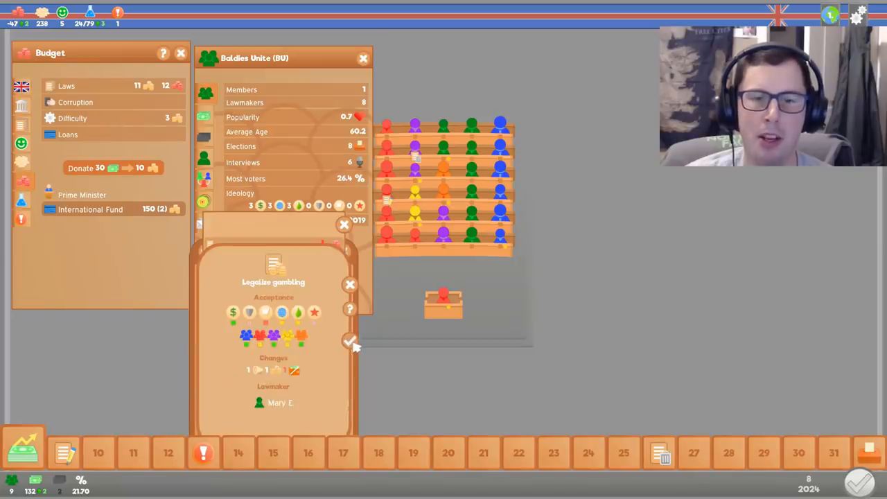
click(350, 344)
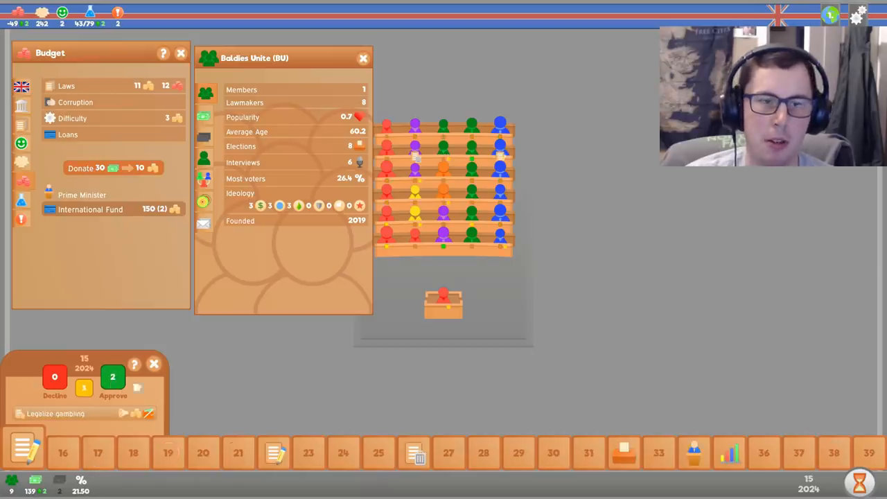
click(112, 377)
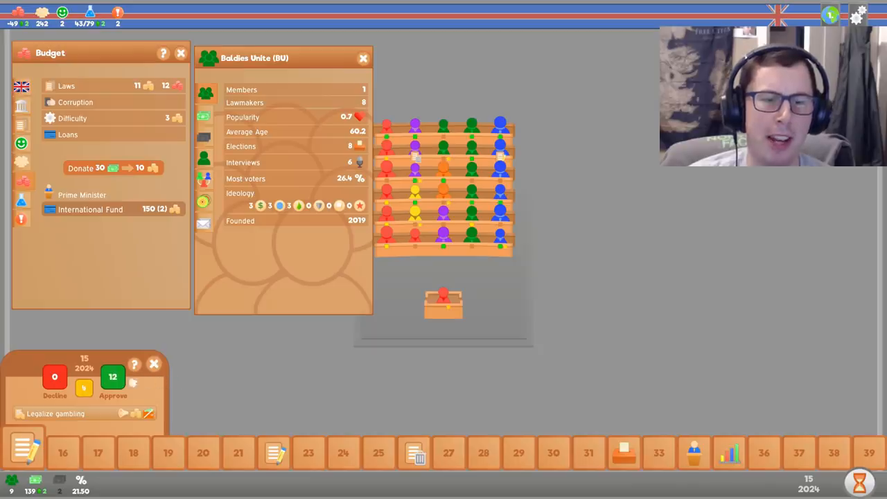